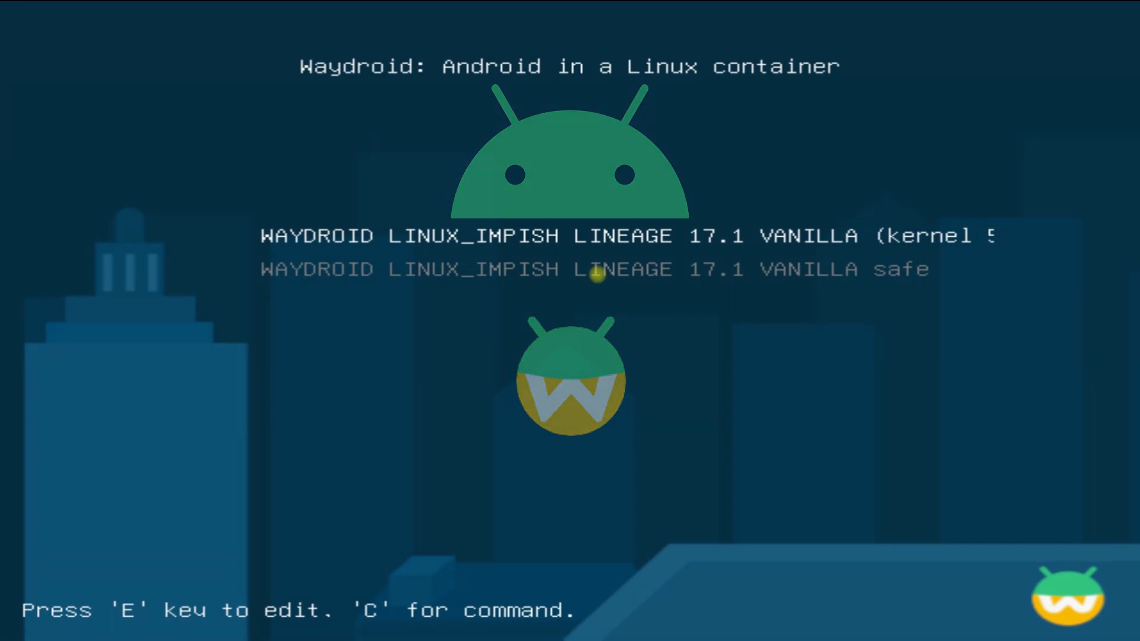
- Boot the first WAYDROID LINUX_IMPISH LINEAGE 17.1 VANILLA entry to the GNOME desktop
key(Enter)
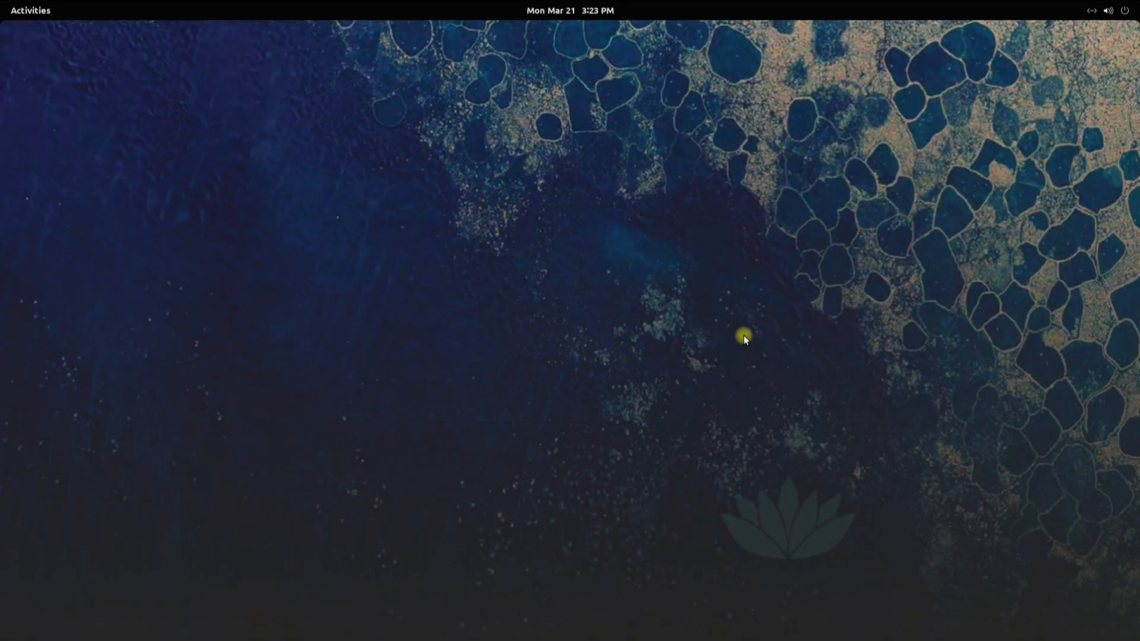
- Launch the Calamares installer from the Activities dock, landing on its American English welcome page
click(30, 11)
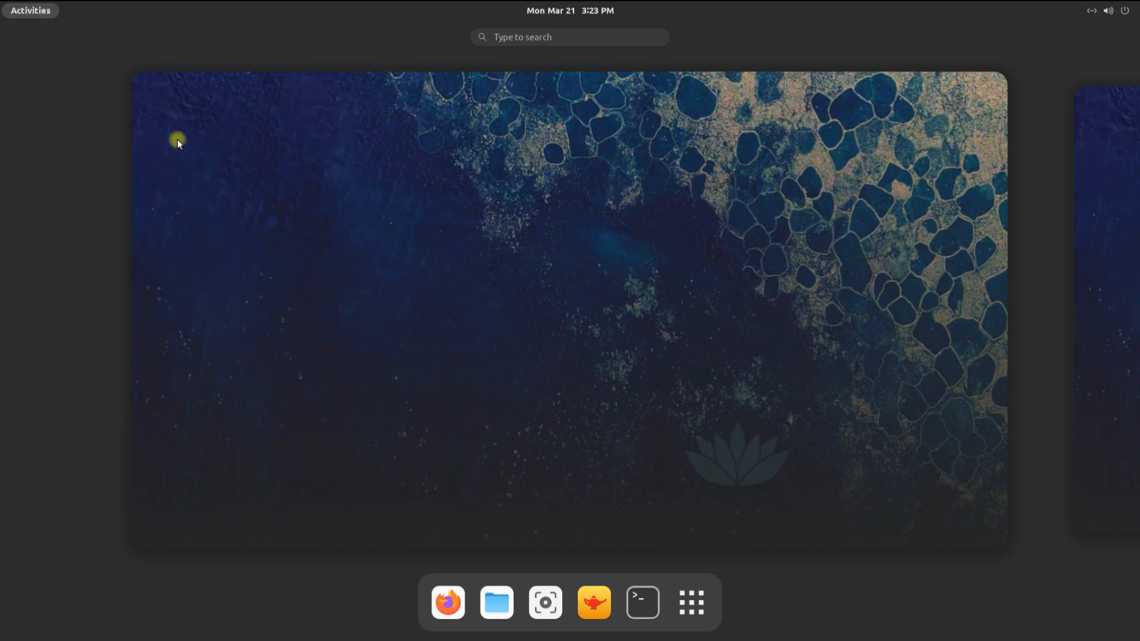
click(689, 602)
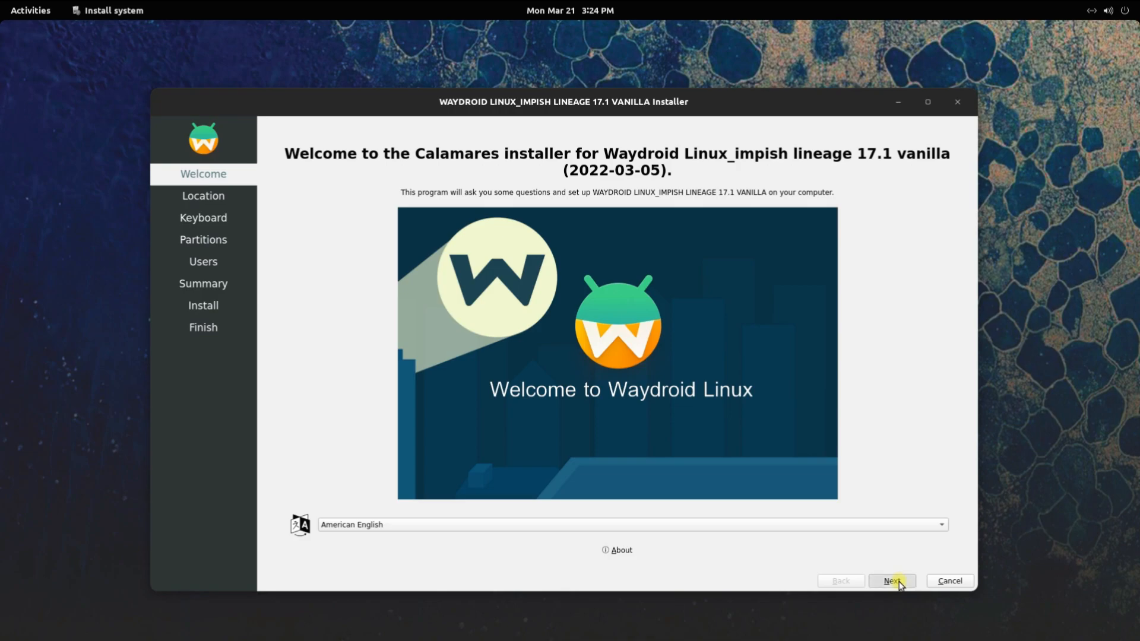
- Accept the welcome, Europe/Rome location and keyboard, then choose manual partitioning of the 100 GiB disk
click(892, 581)
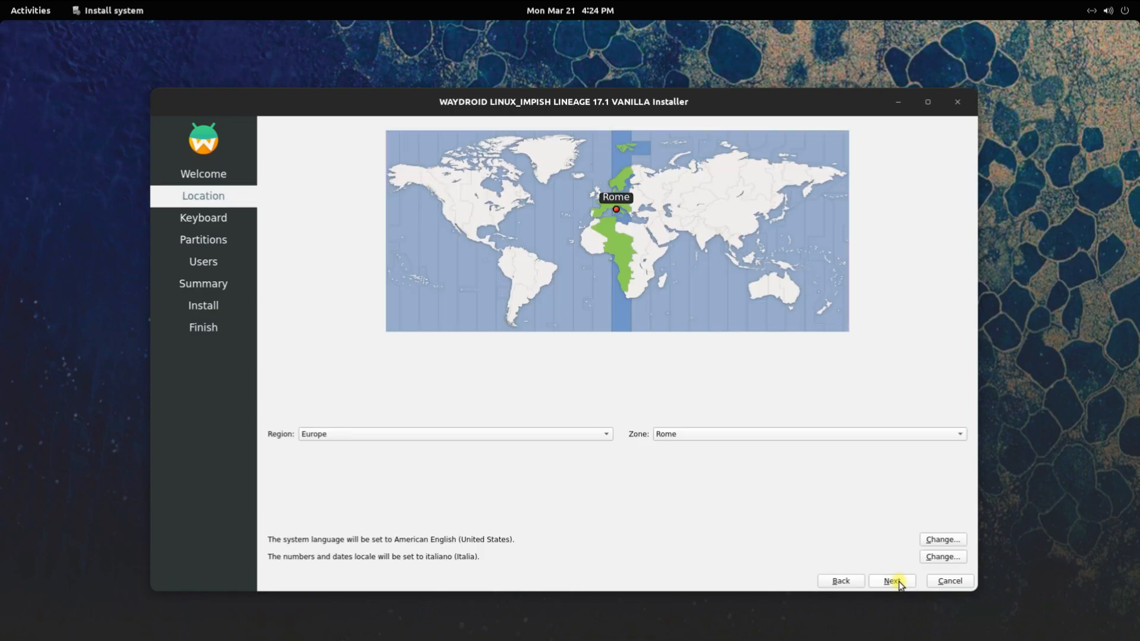
click(891, 580)
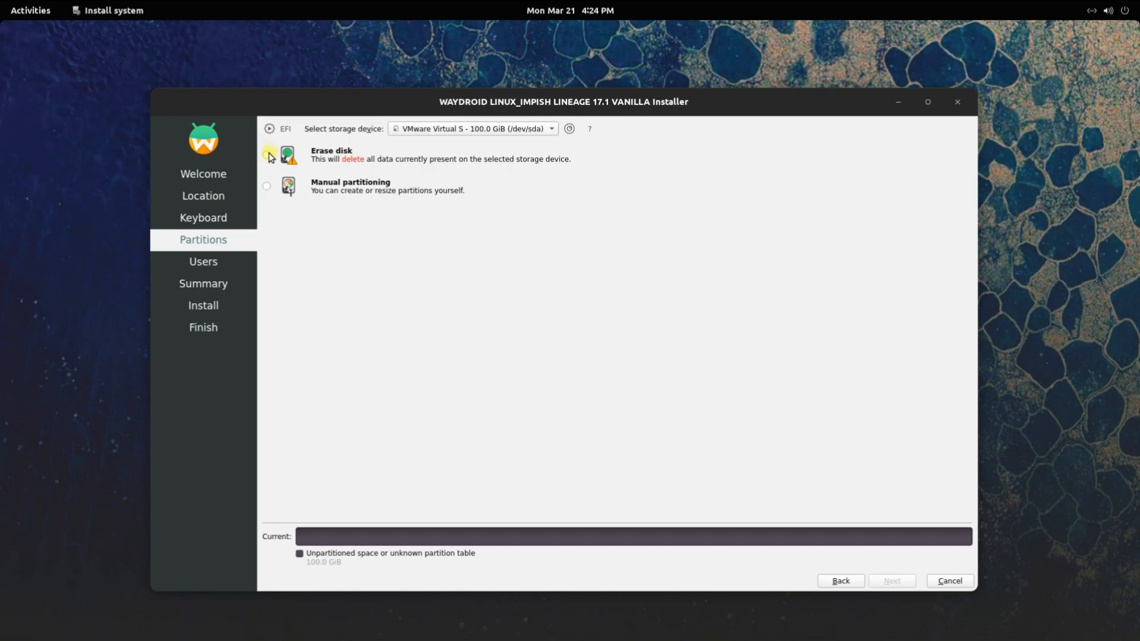
click(266, 185)
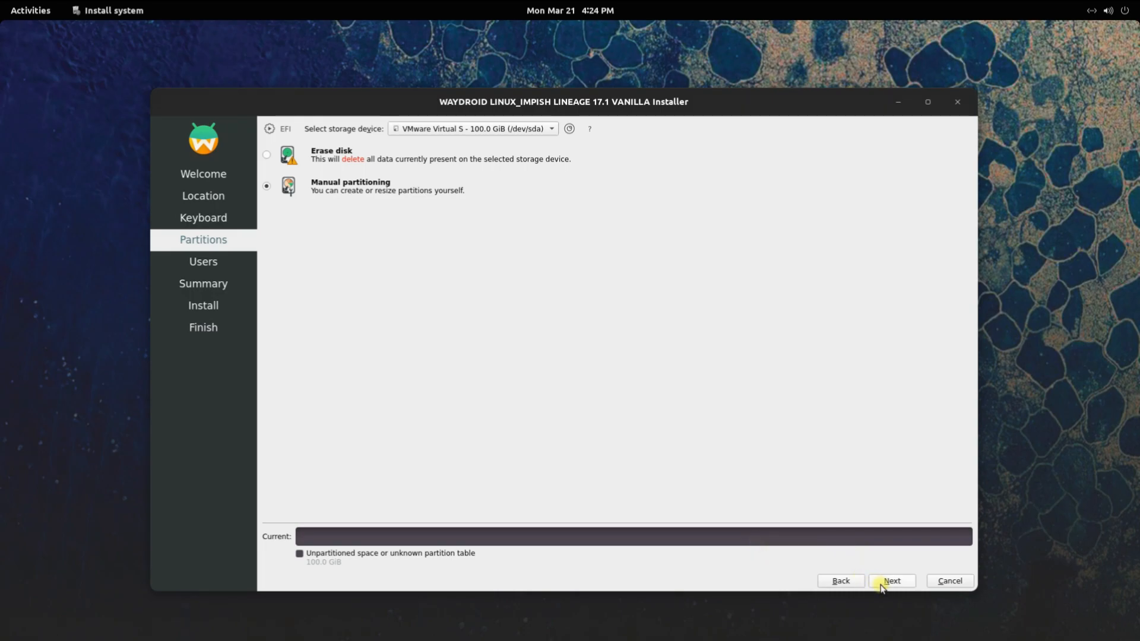
click(891, 581)
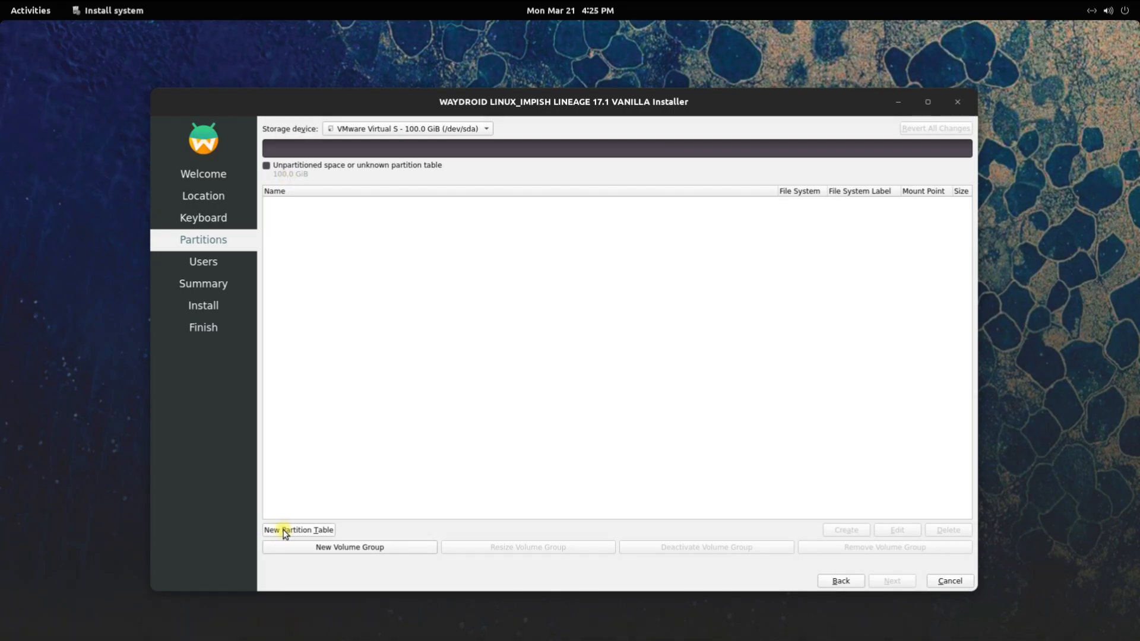
- Create a GPT partition table on the disk and start a new partition in the 100 GiB free space
click(298, 530)
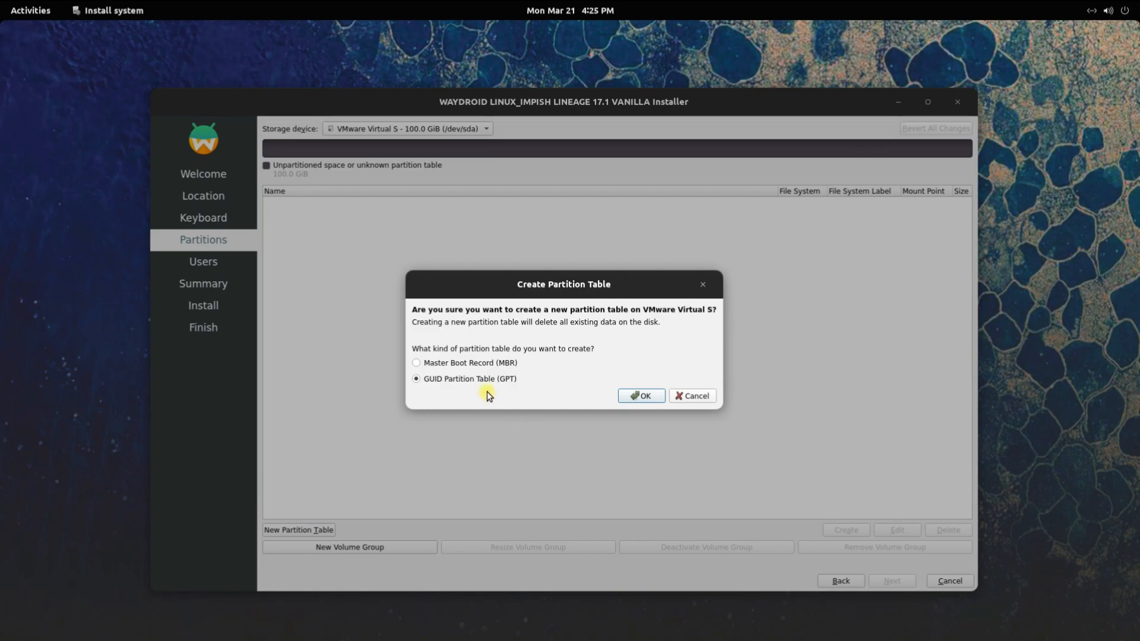
mouse_move(488, 391)
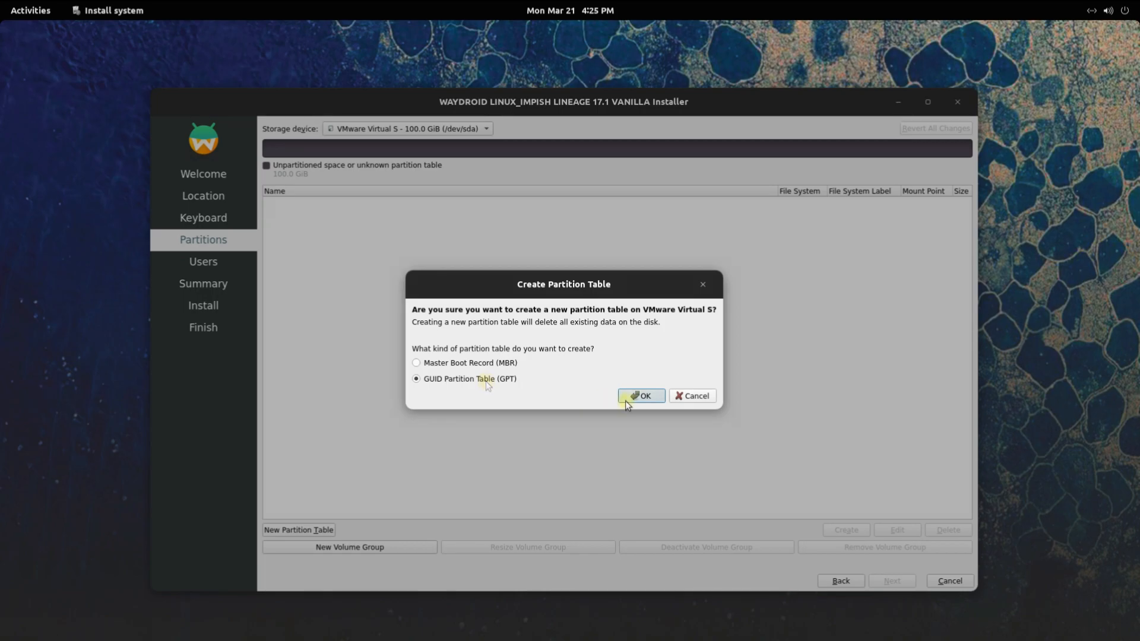
click(642, 396)
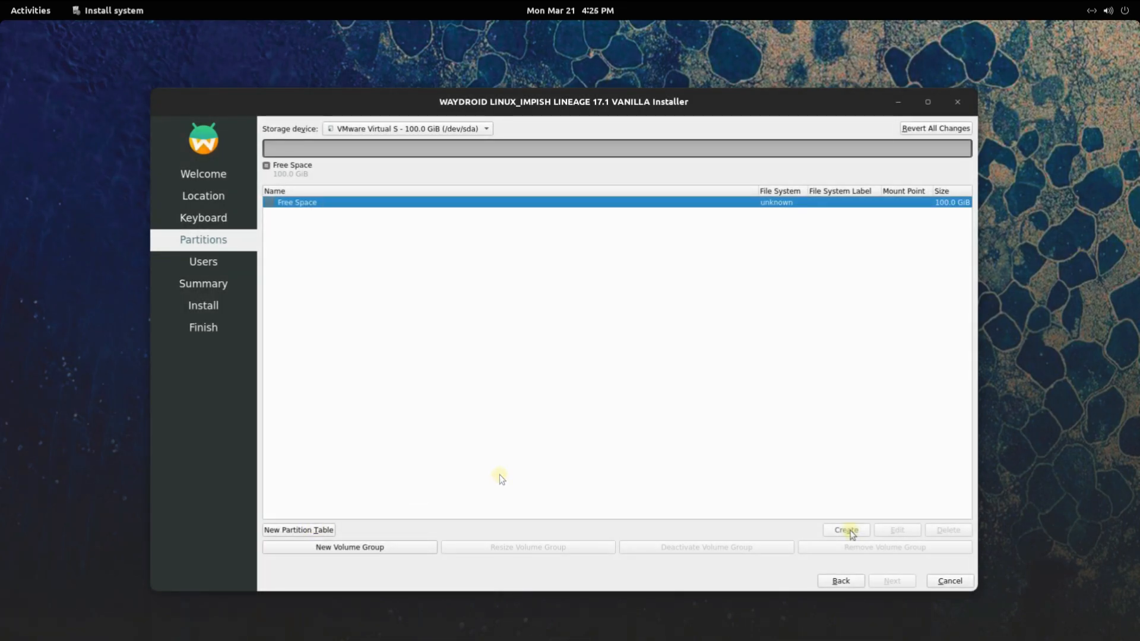
click(844, 529)
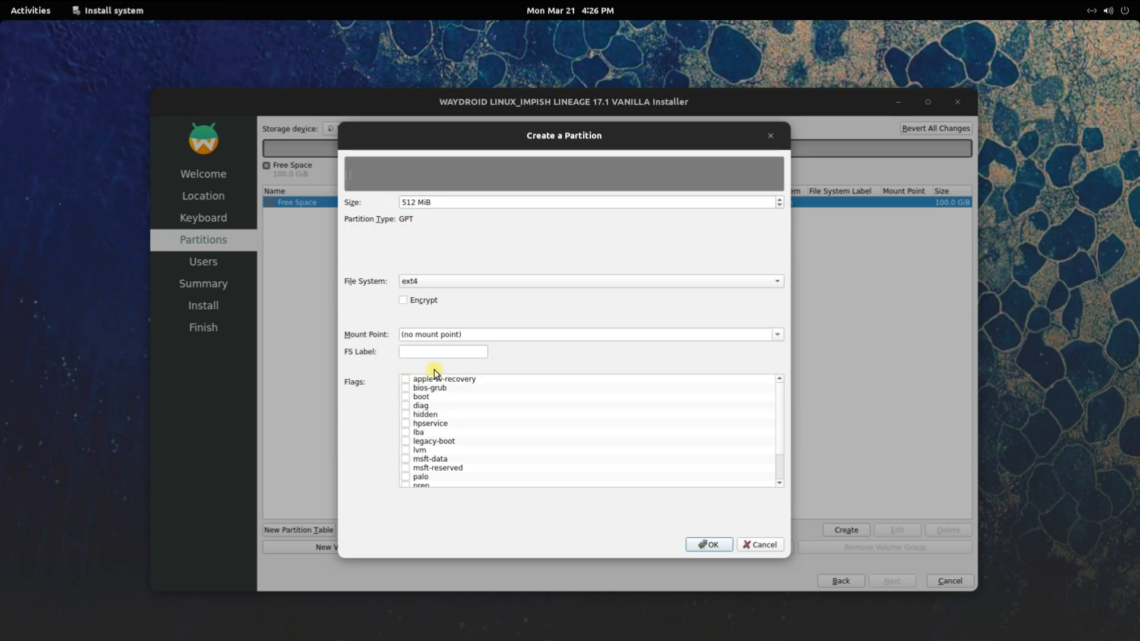
- Make the 512 MiB partition FAT32, mounted at /boot/efi with the boot flag, and confirm it
click(778, 335)
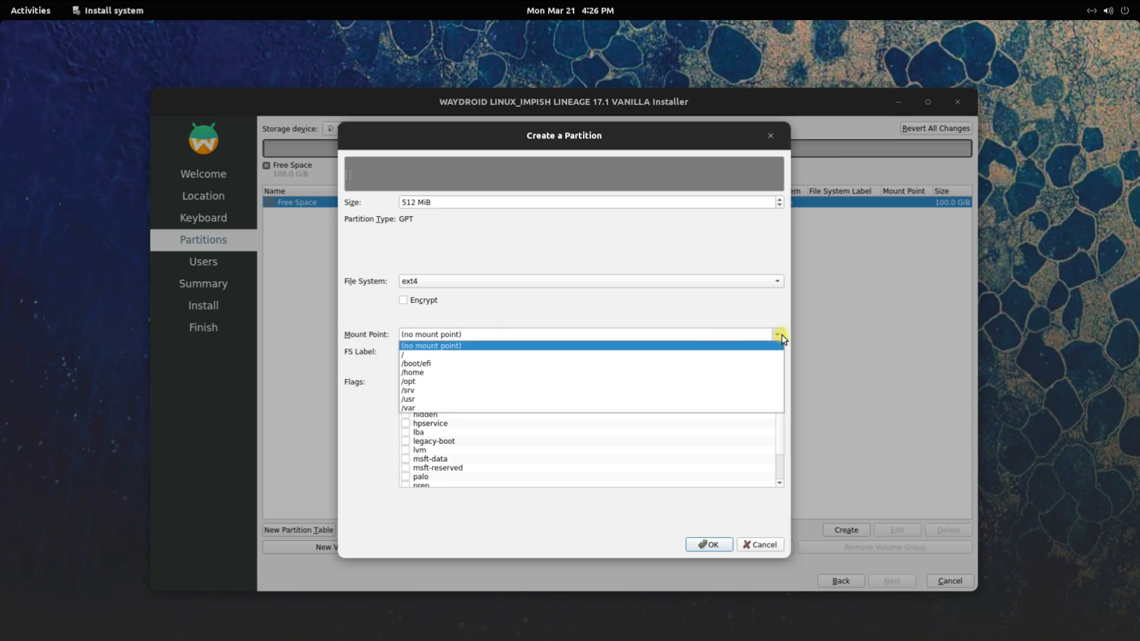
click(415, 364)
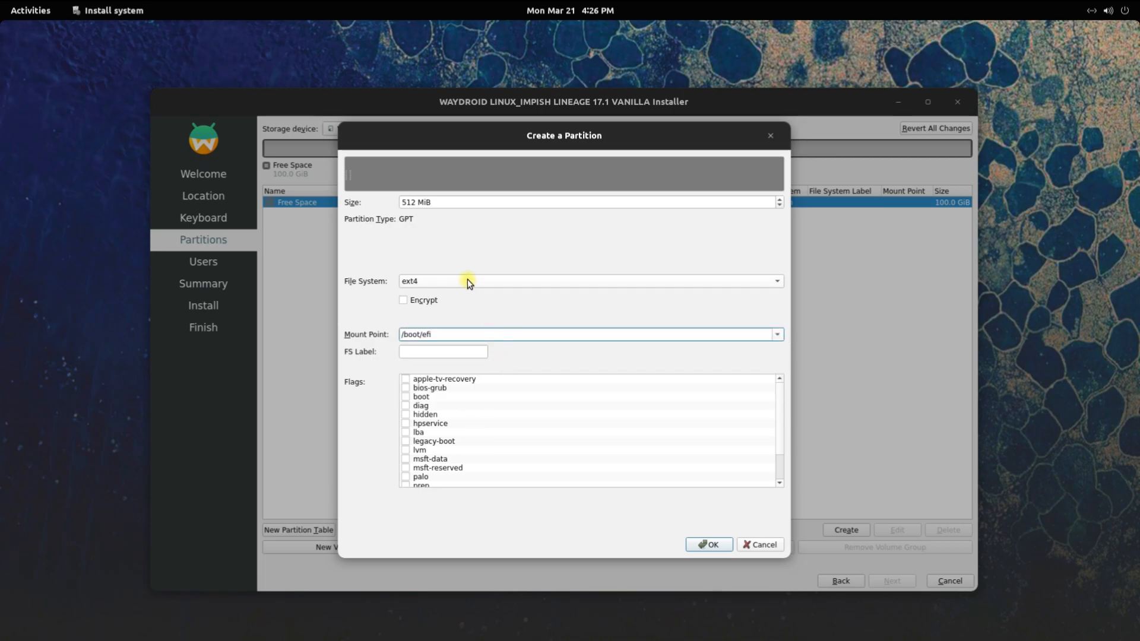
click(590, 280)
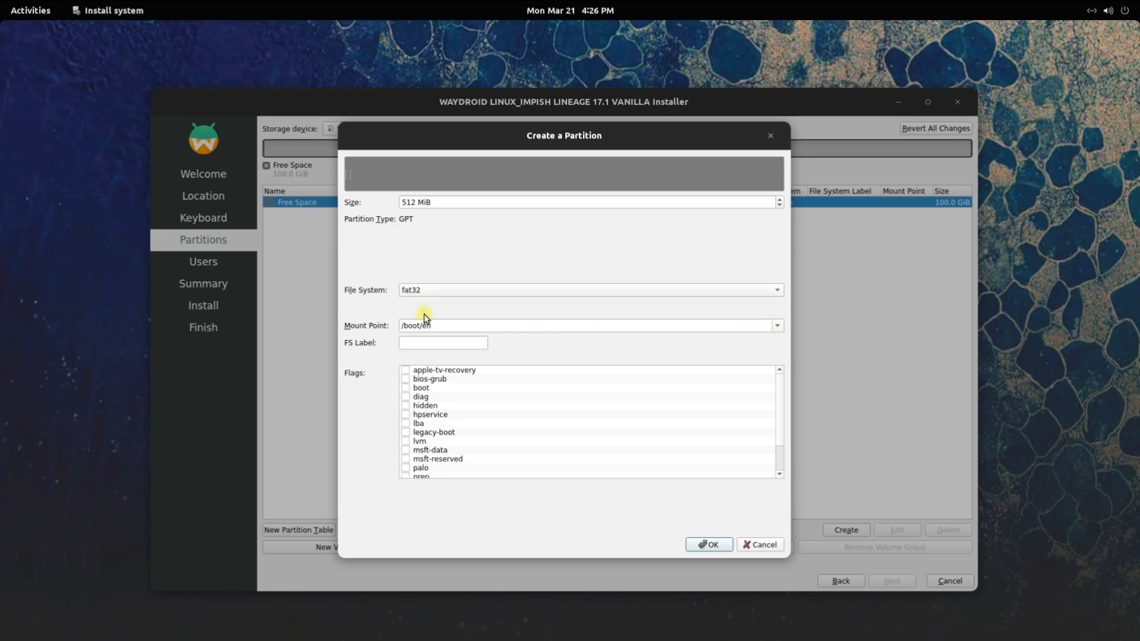
click(406, 387)
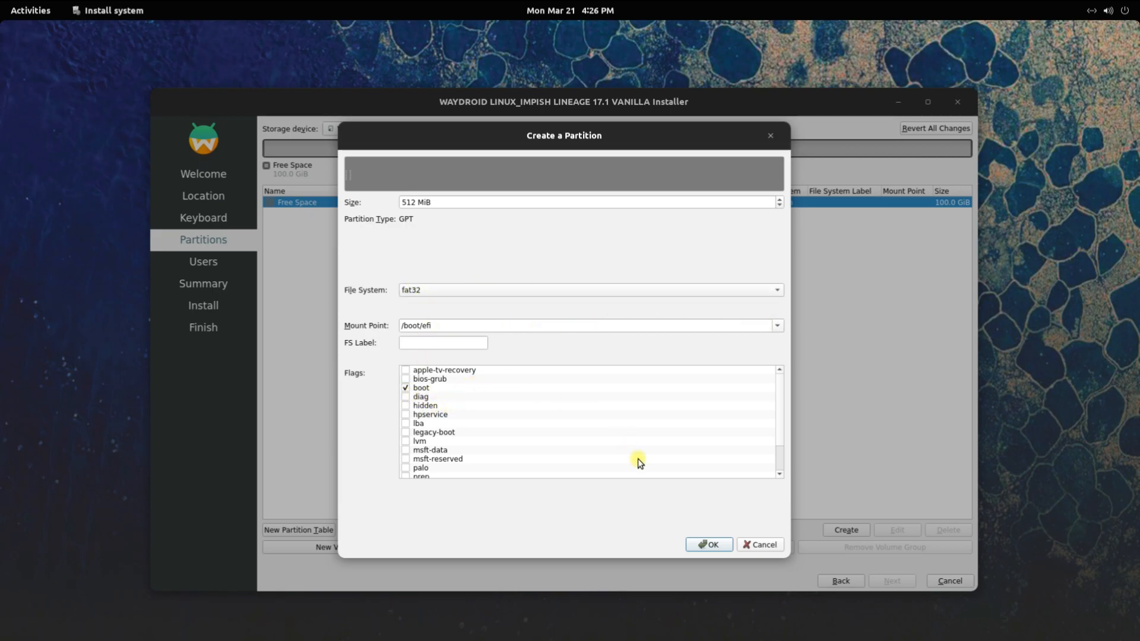
click(708, 545)
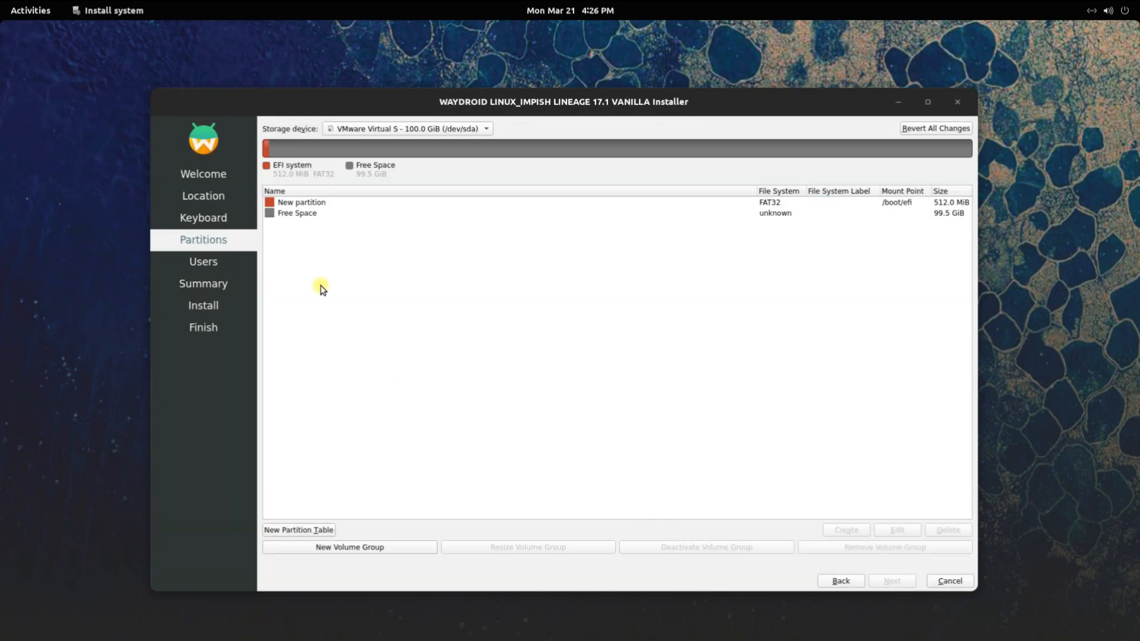
click(297, 212)
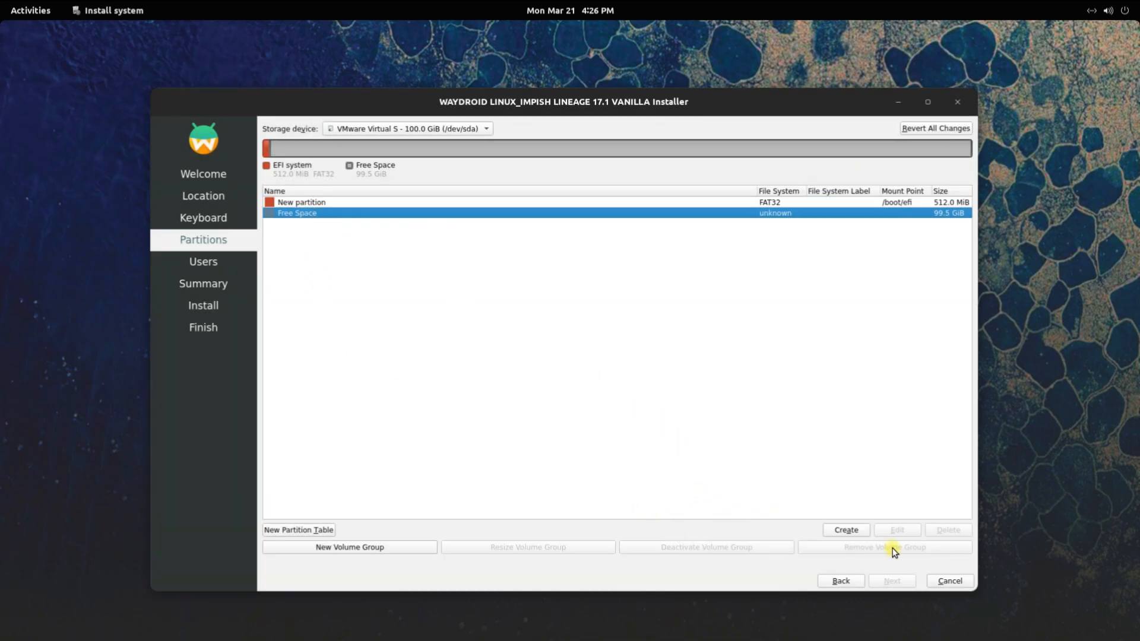
- Add an 8 GiB linuxswap partition flagged swap after the EFI partition
click(844, 530)
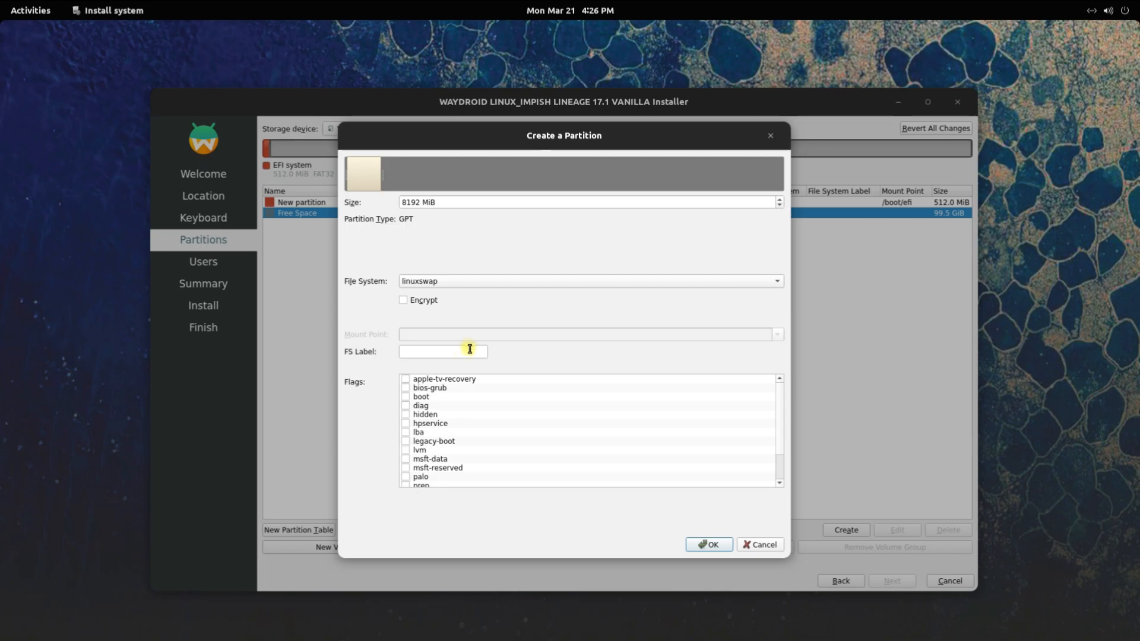
scroll(down, 3)
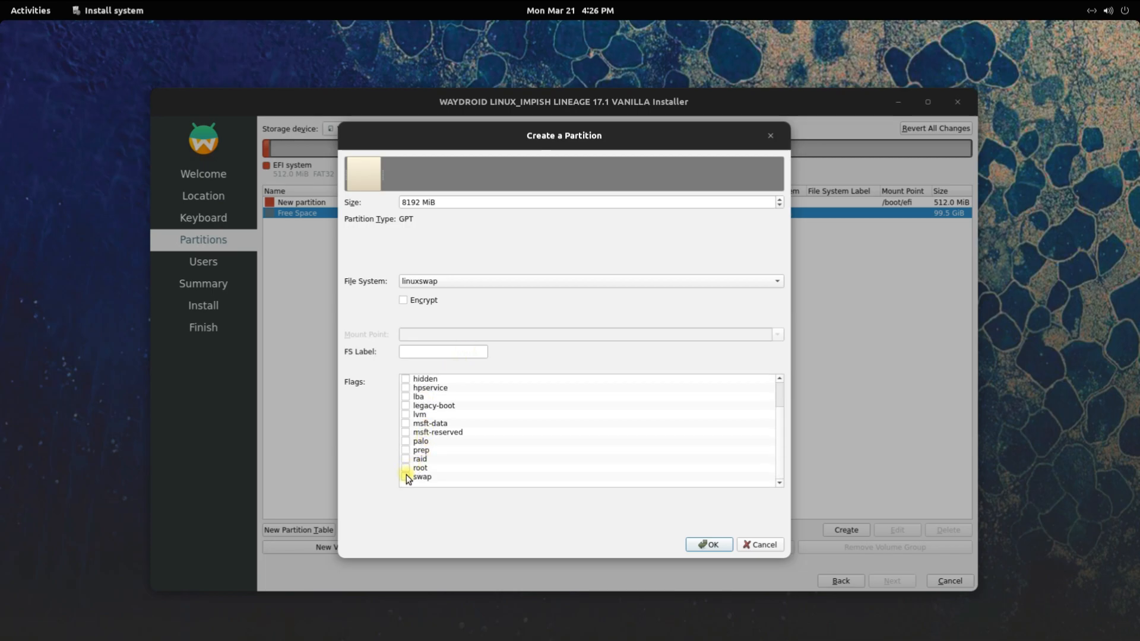
click(708, 545)
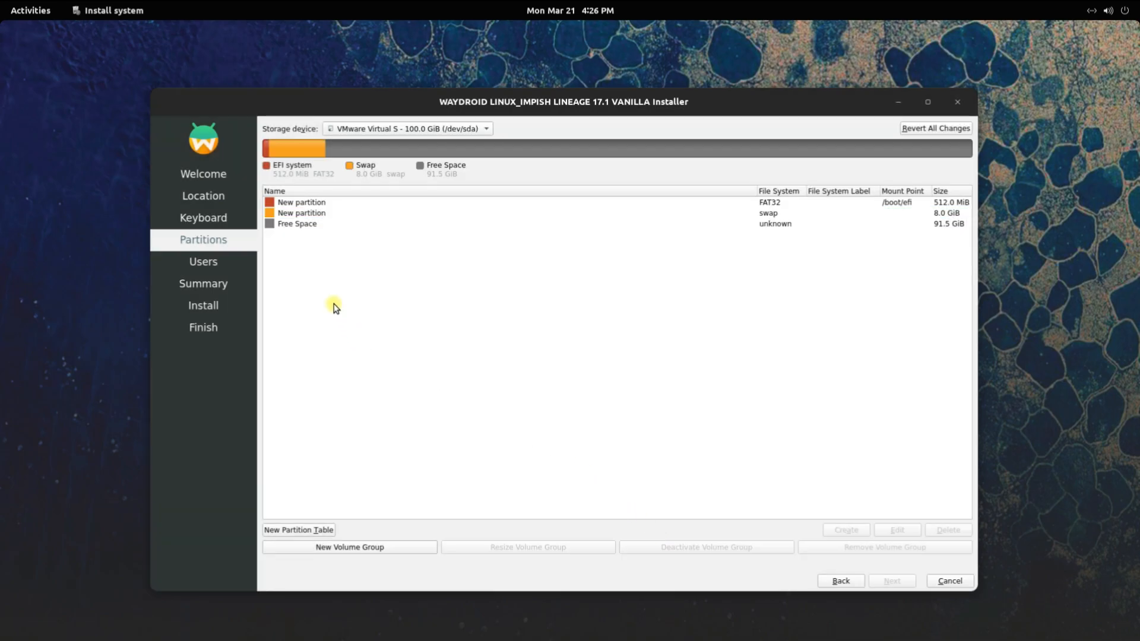
click(296, 223)
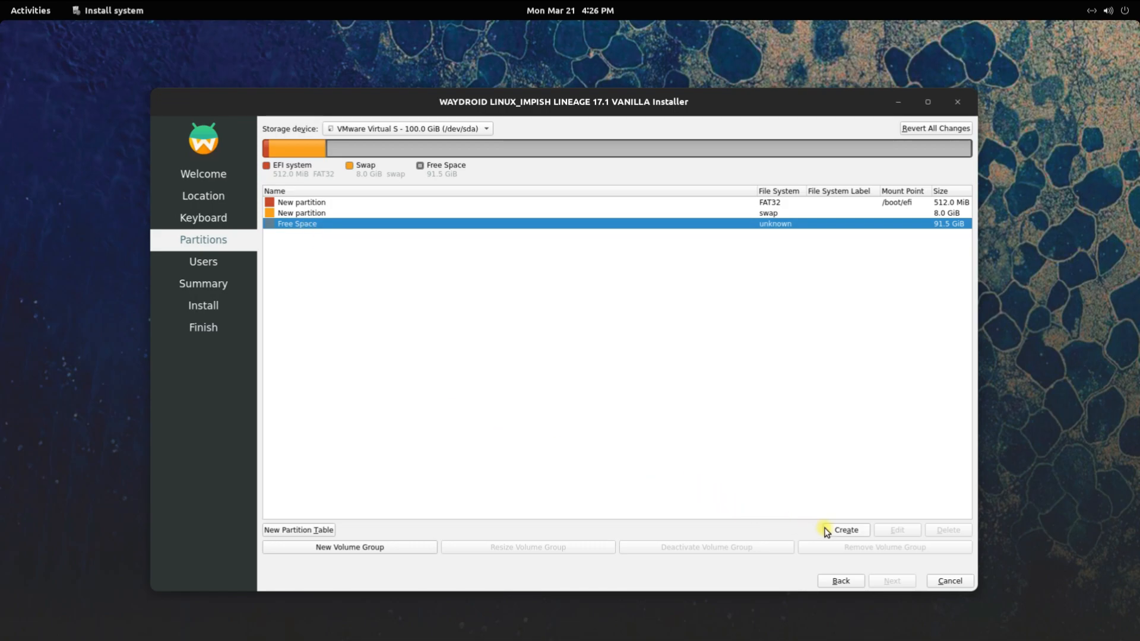
- Add a 41000 MiB ext4 partition mounted at / with the root flag
click(844, 530)
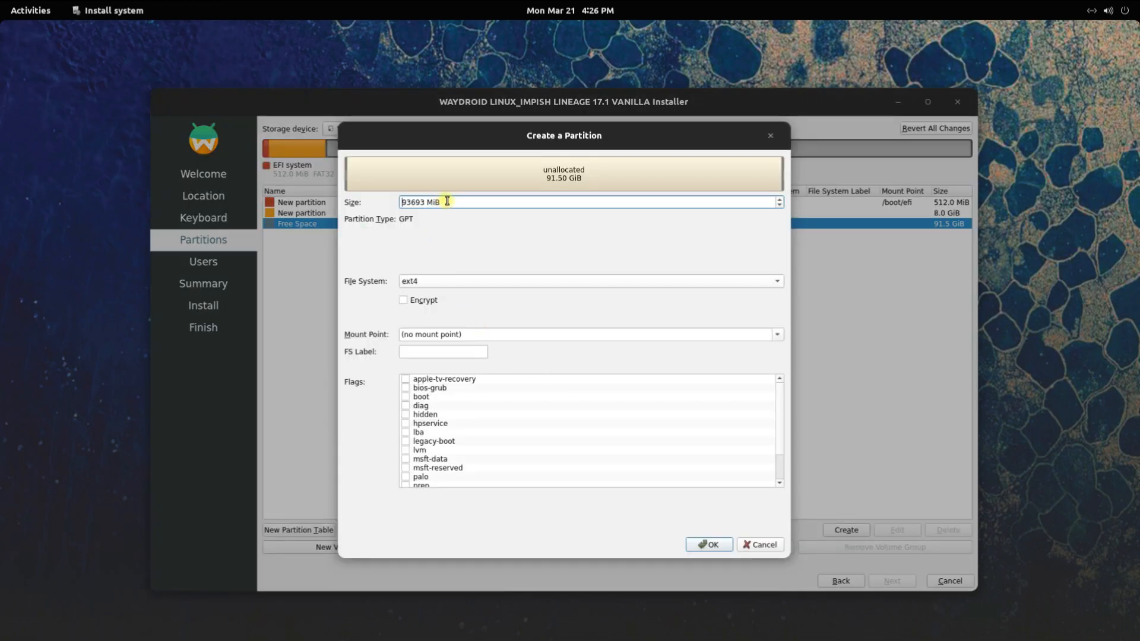
triple_click(443, 202)
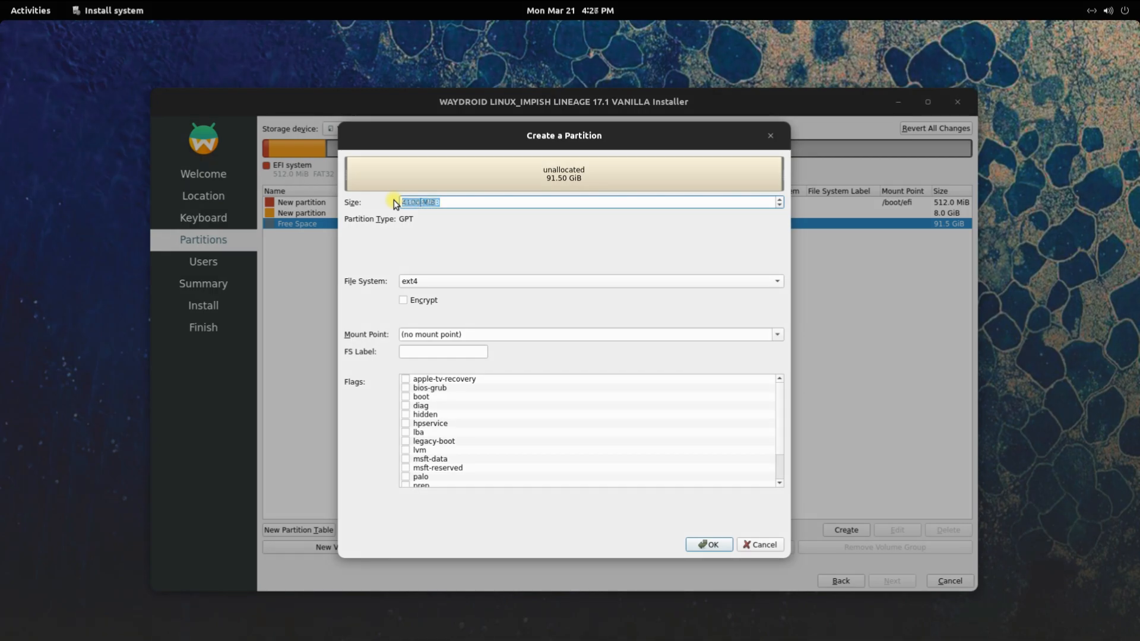
text(41000 MiB)
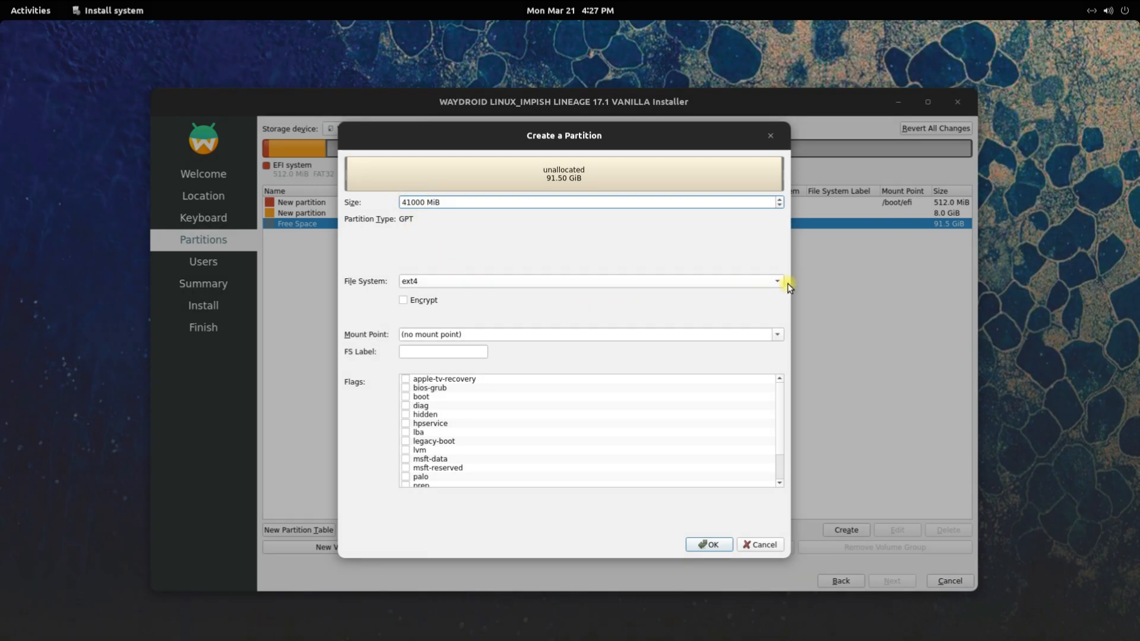
click(777, 281)
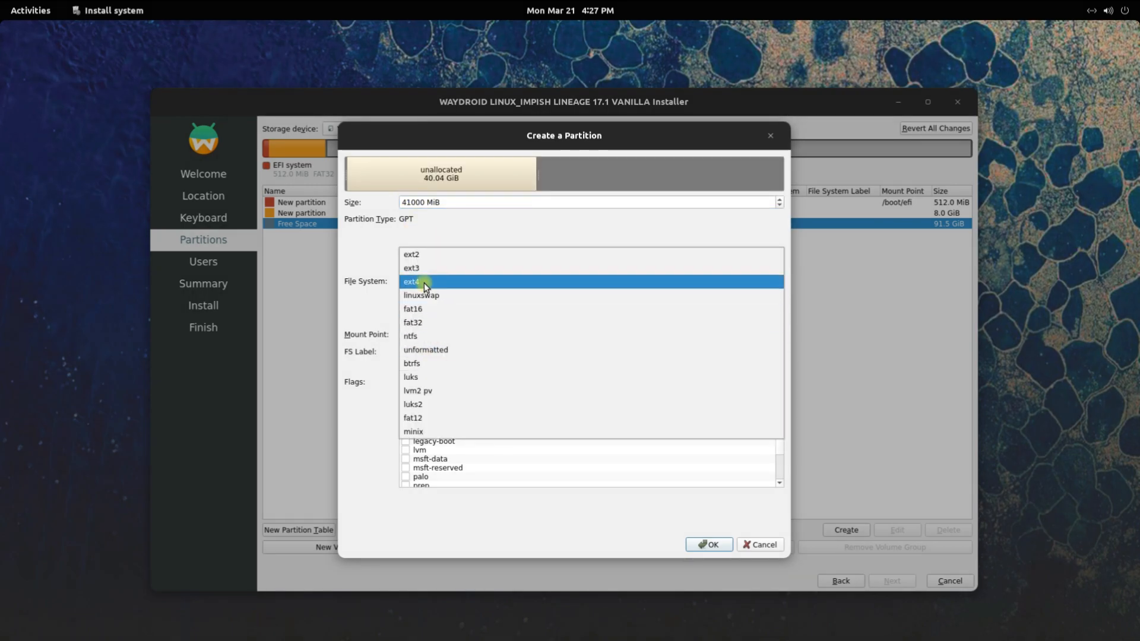
click(412, 282)
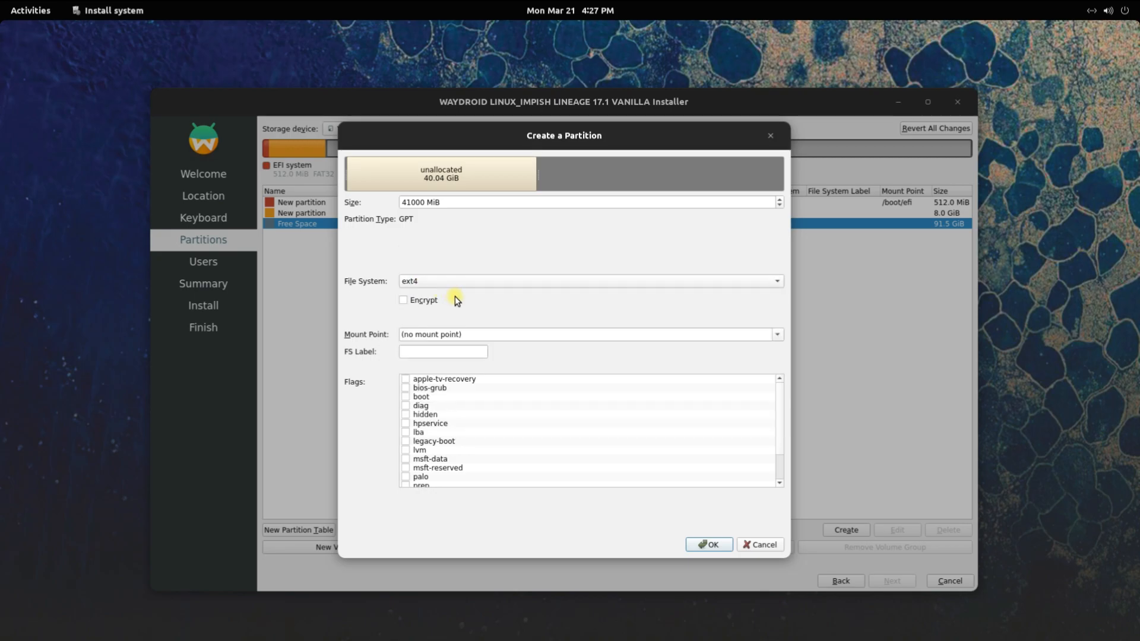
click(776, 335)
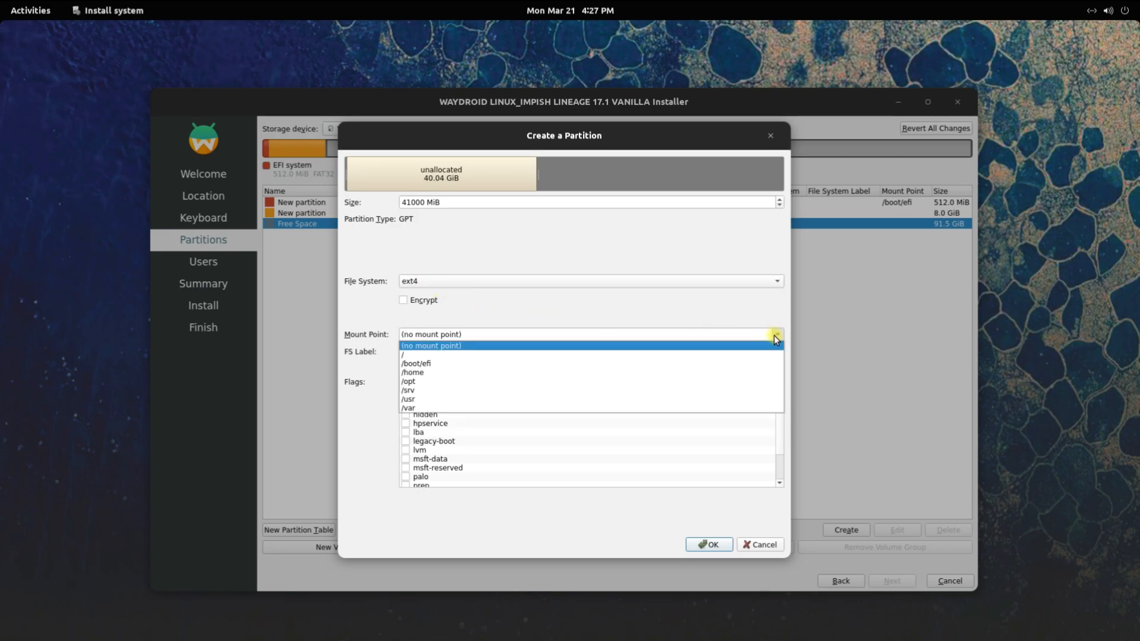
click(404, 354)
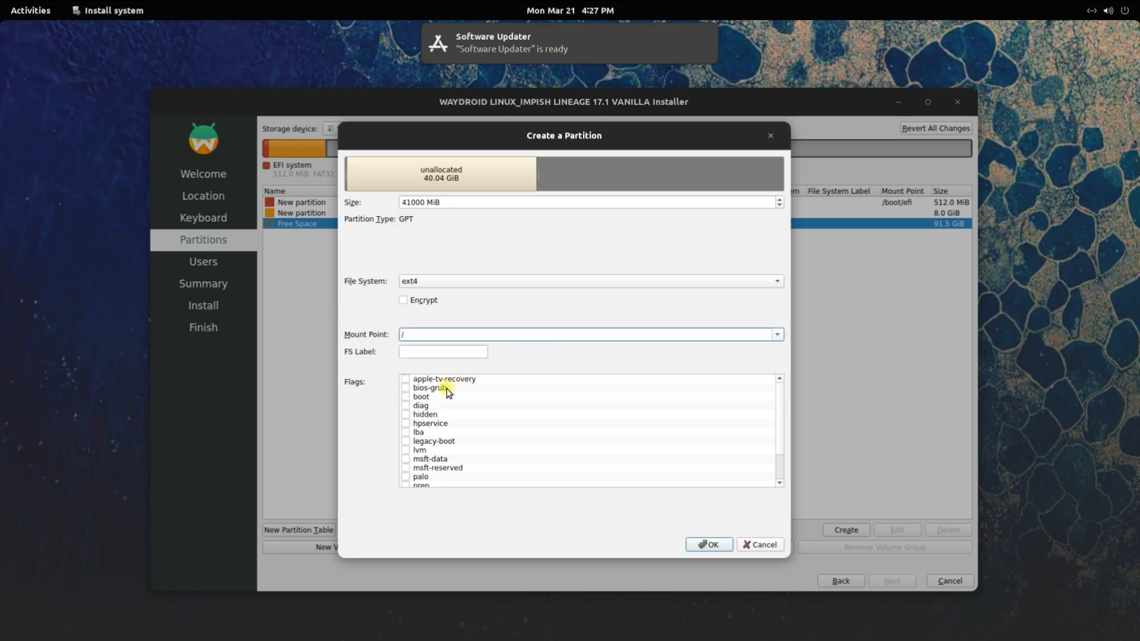
mouse_move(461, 438)
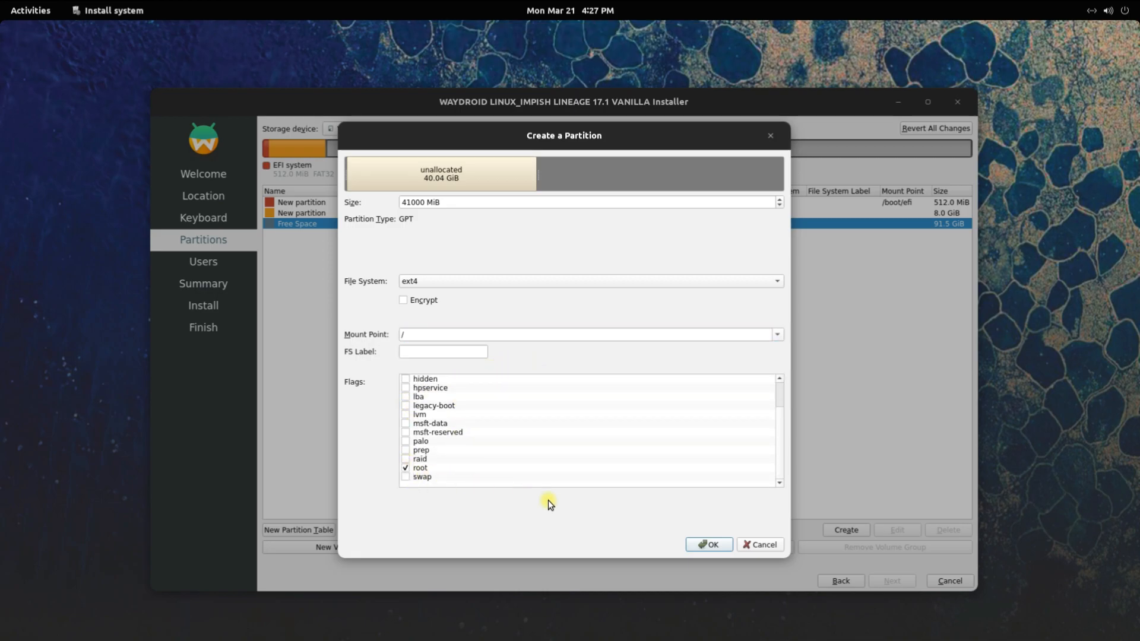
click(708, 545)
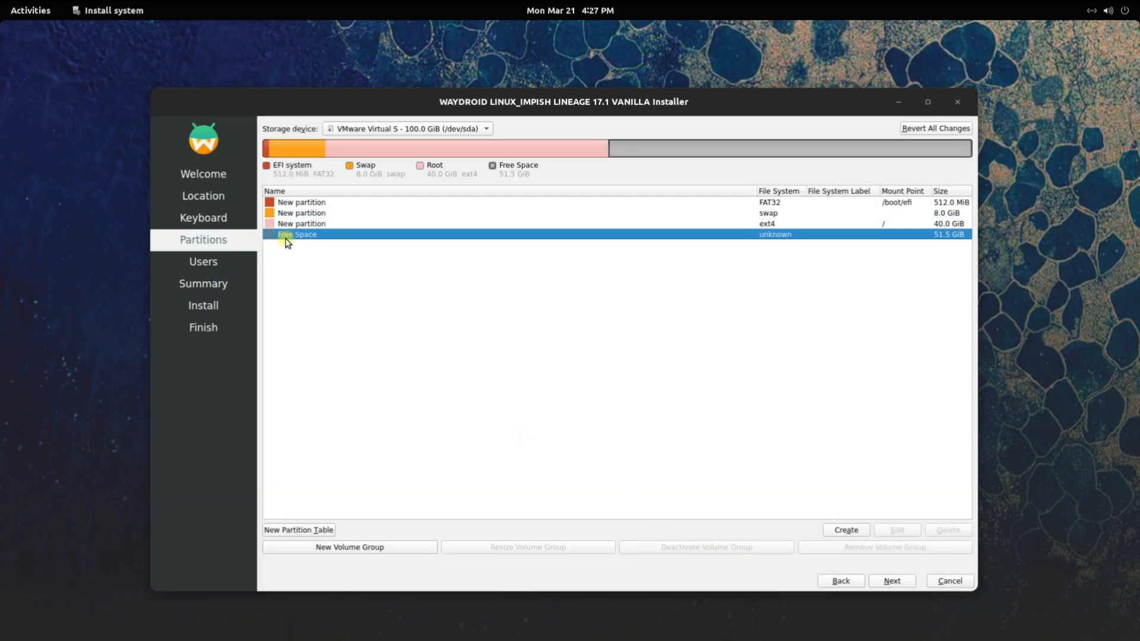
- Use the remaining 51.5 GiB as an ext4 partition mounted at /home and finish partitioning
click(844, 529)
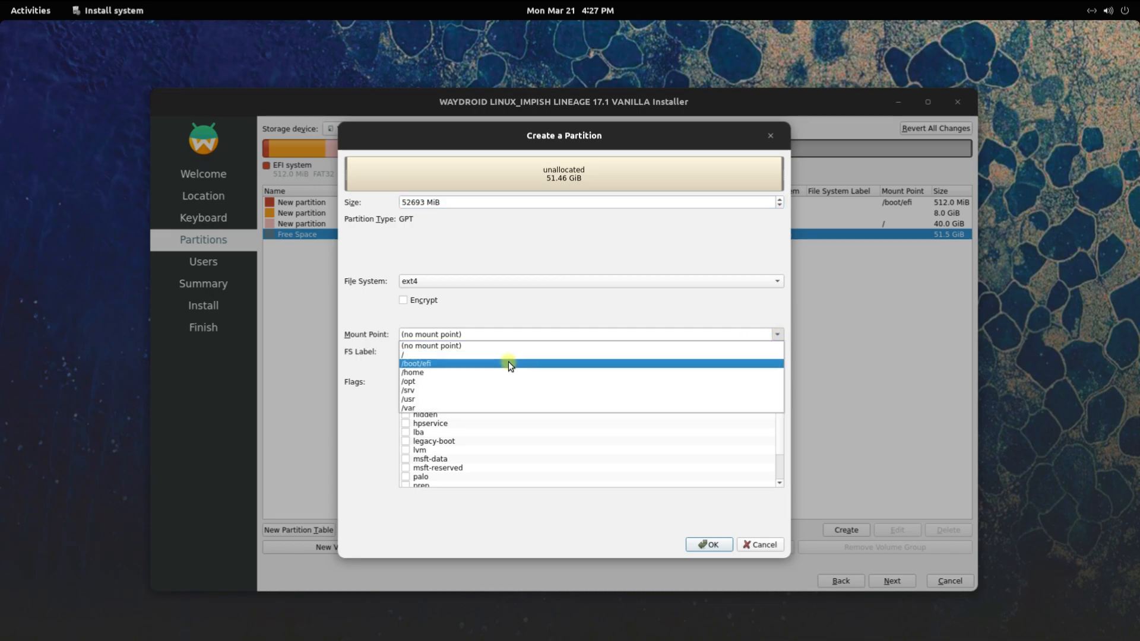
mouse_move(480, 373)
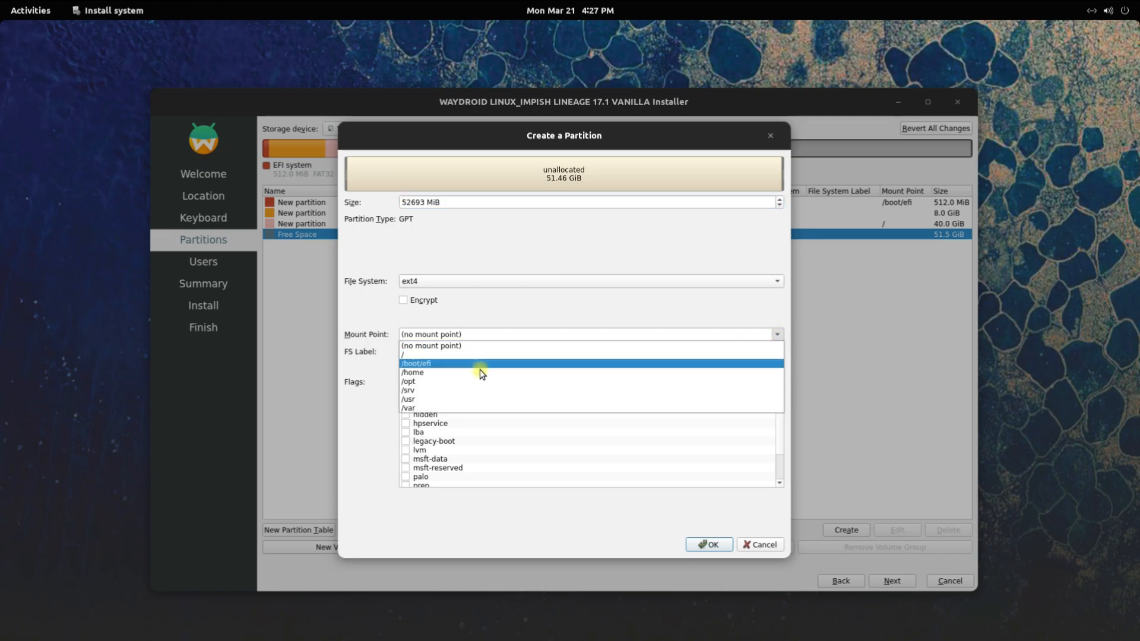
click(412, 372)
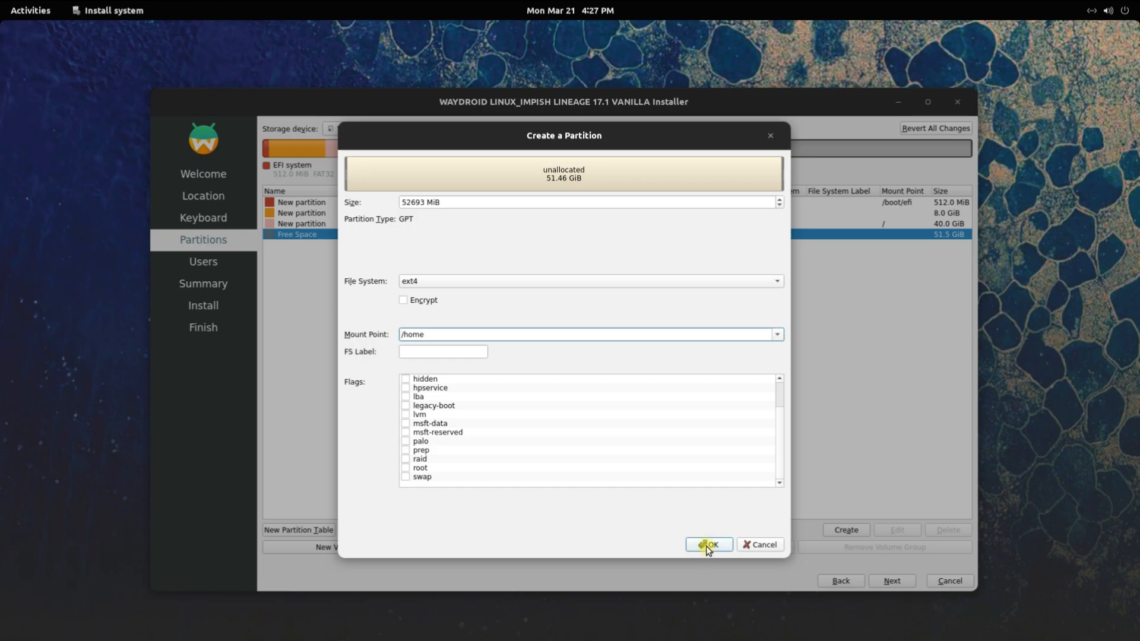
click(708, 545)
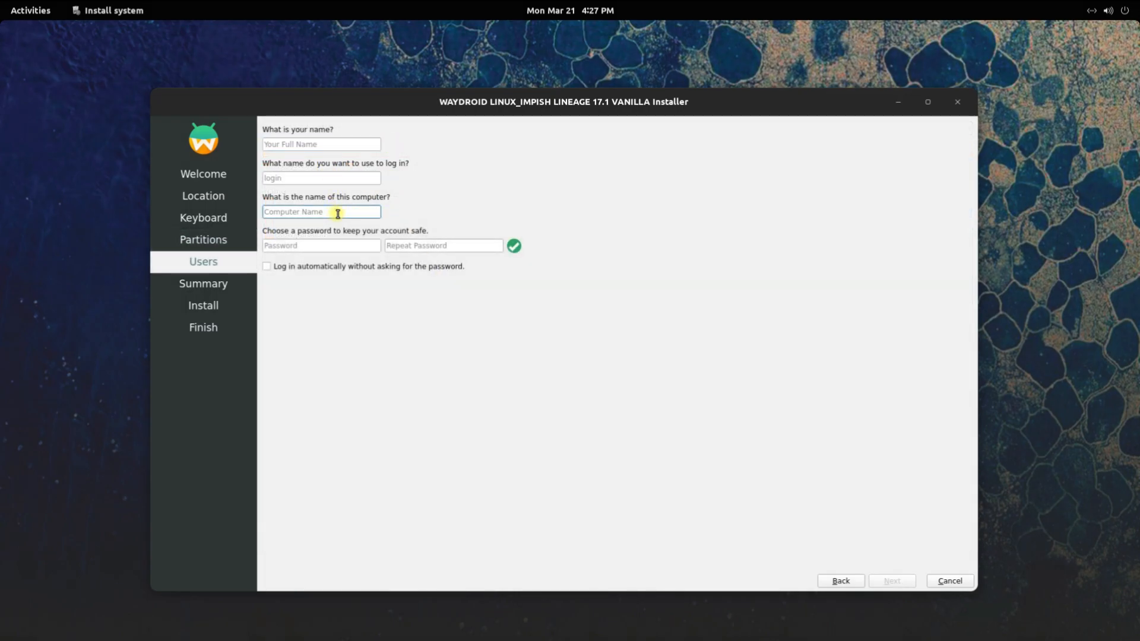
- Fill in computer name Waydroid-Linux, the techsolu account and matching passwords, then proceed to the summary
text(Waydr)
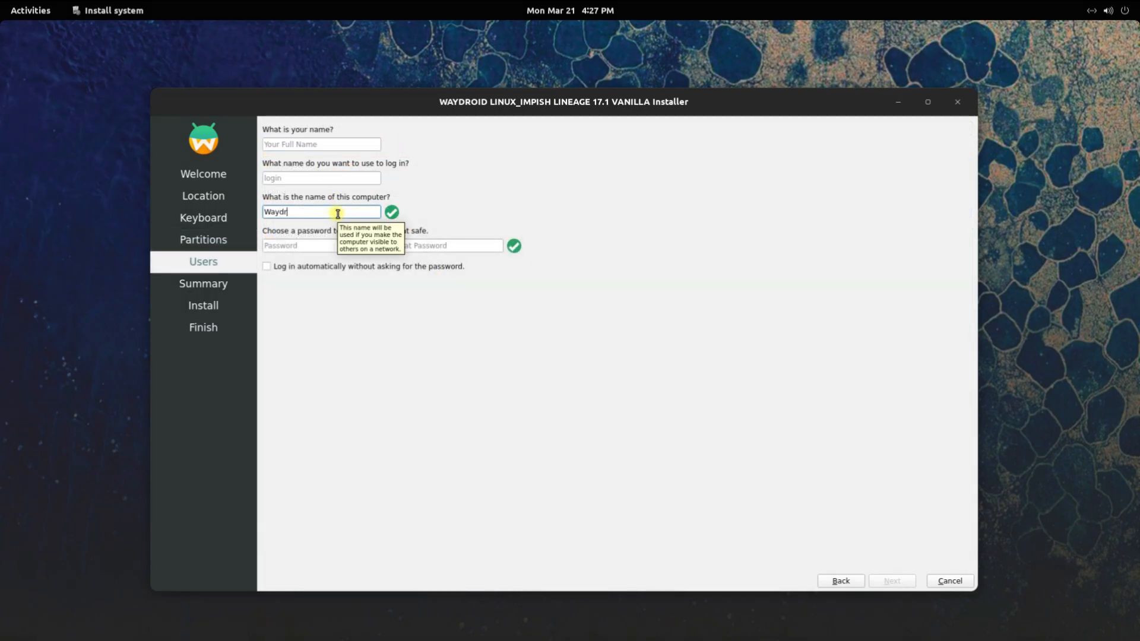
text(oid-Linux)
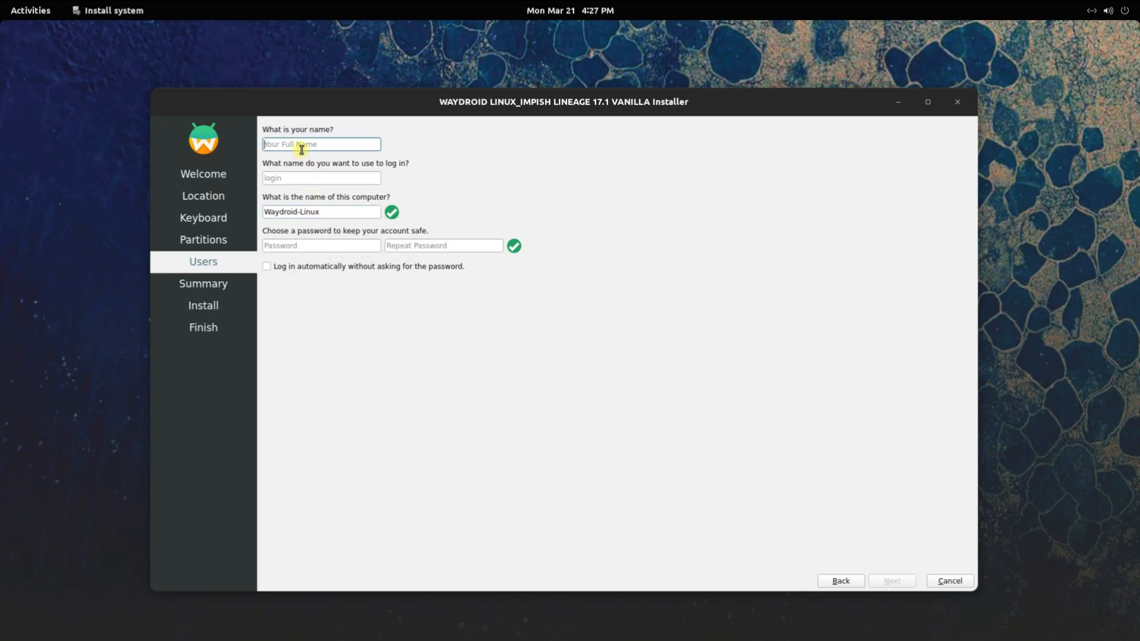
text(techsolutionz)
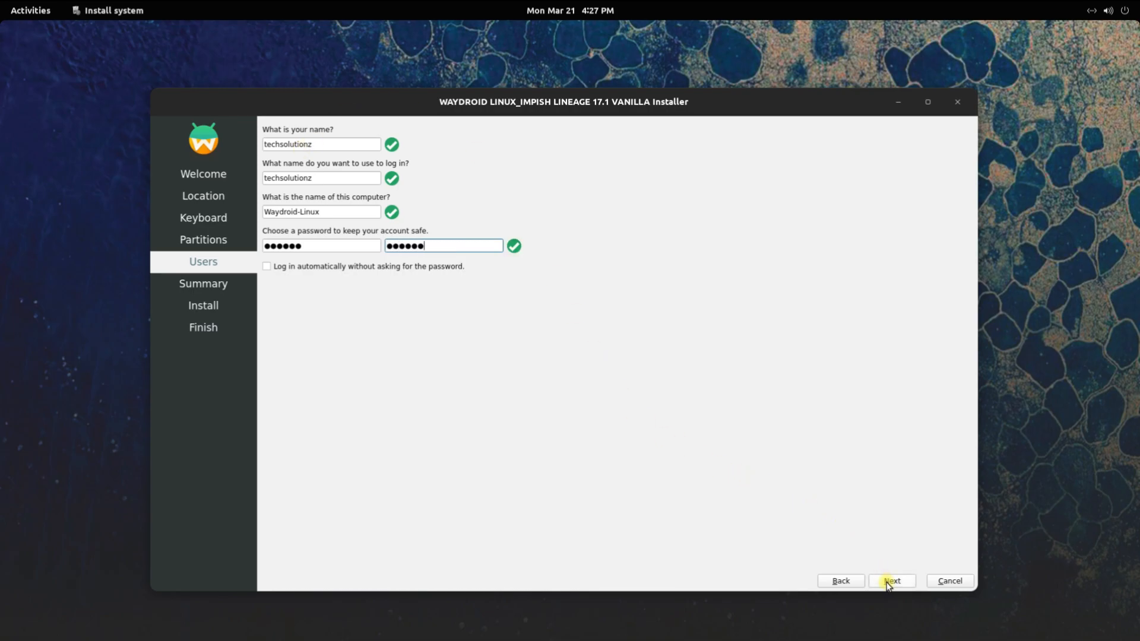
click(892, 581)
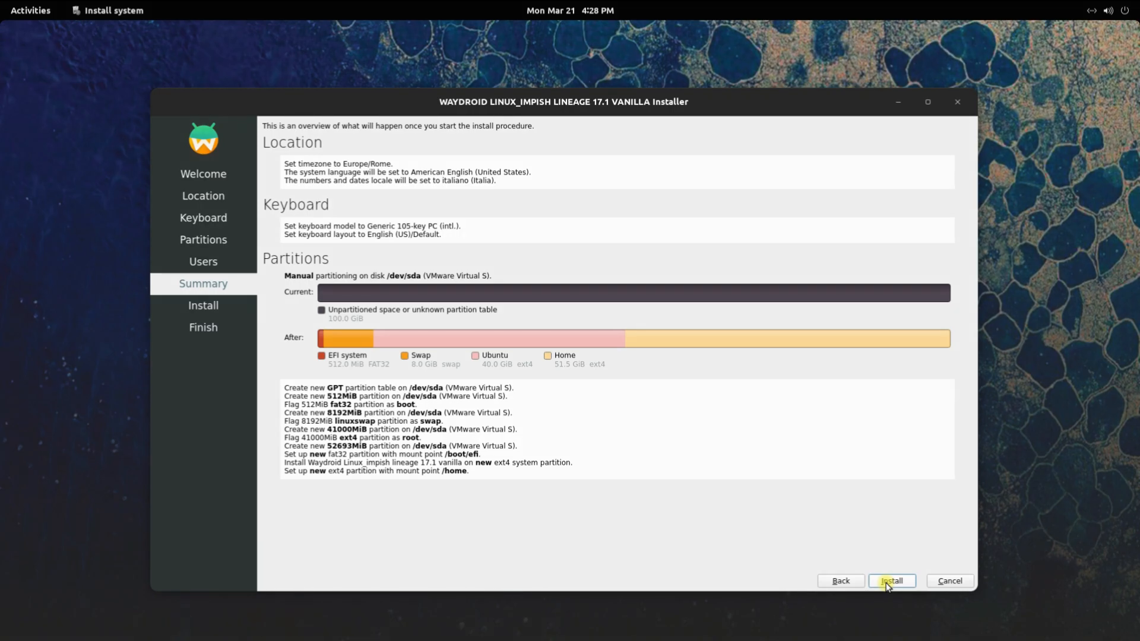
- Start the installation and confirm writing the changes to disk, waiting until All done appears
click(892, 581)
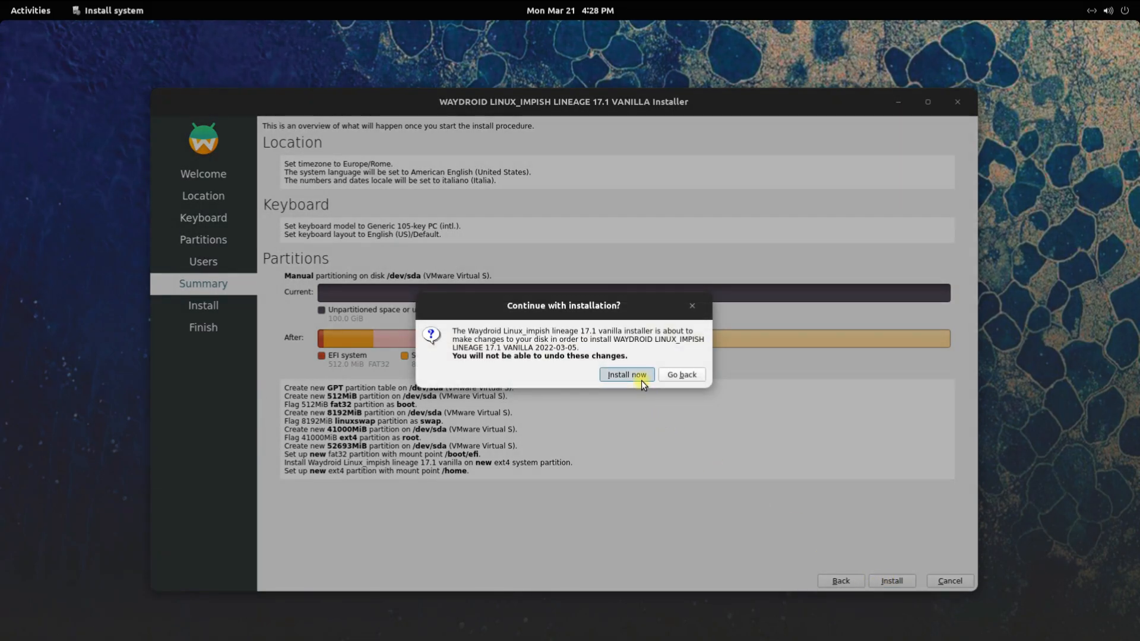
click(625, 374)
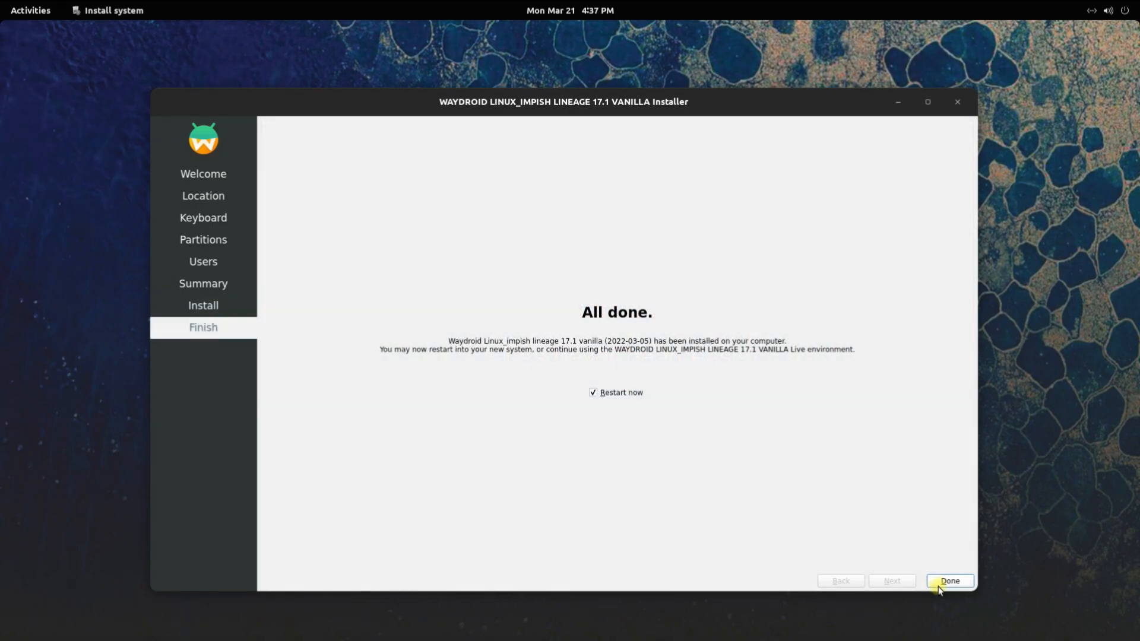
- Reboot from the finished installer and log in to the user account with its password
click(948, 580)
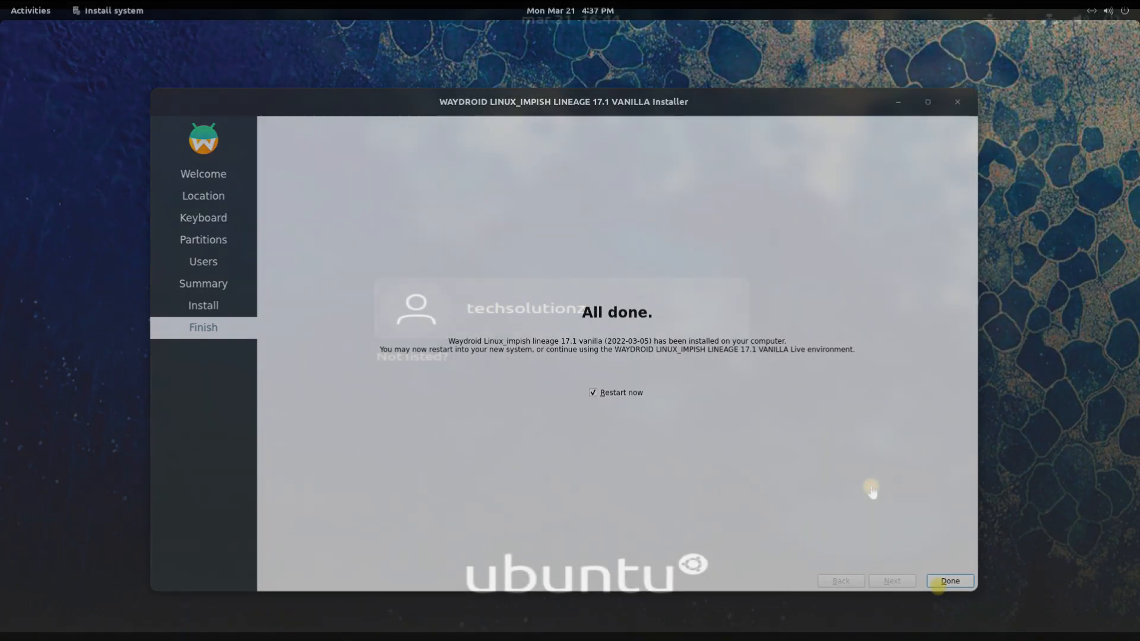
click(950, 581)
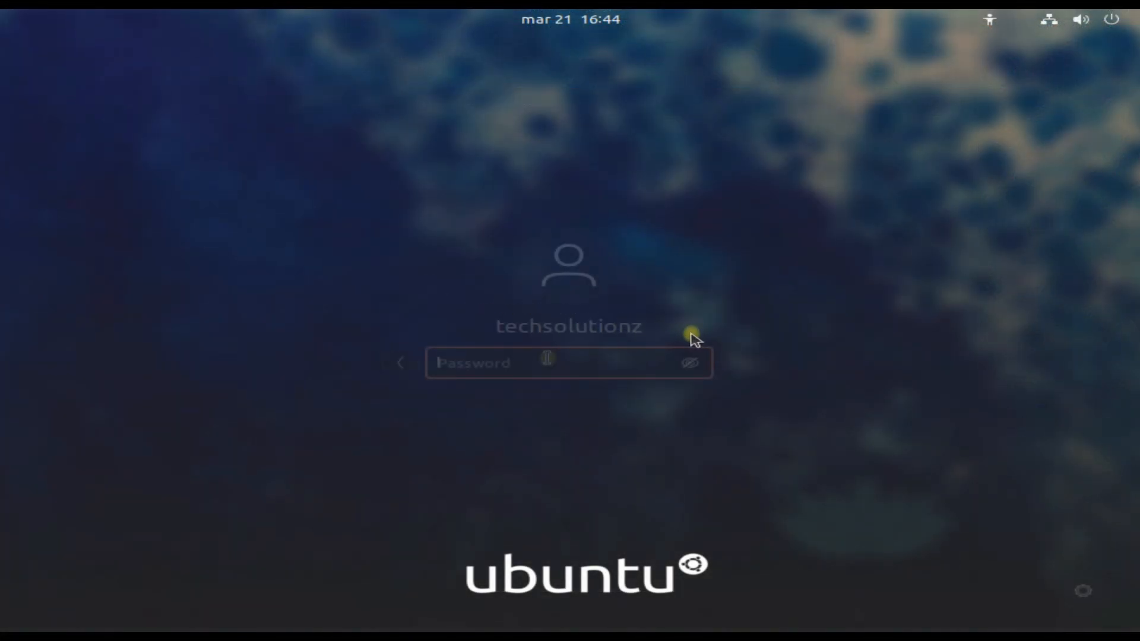
text(password)
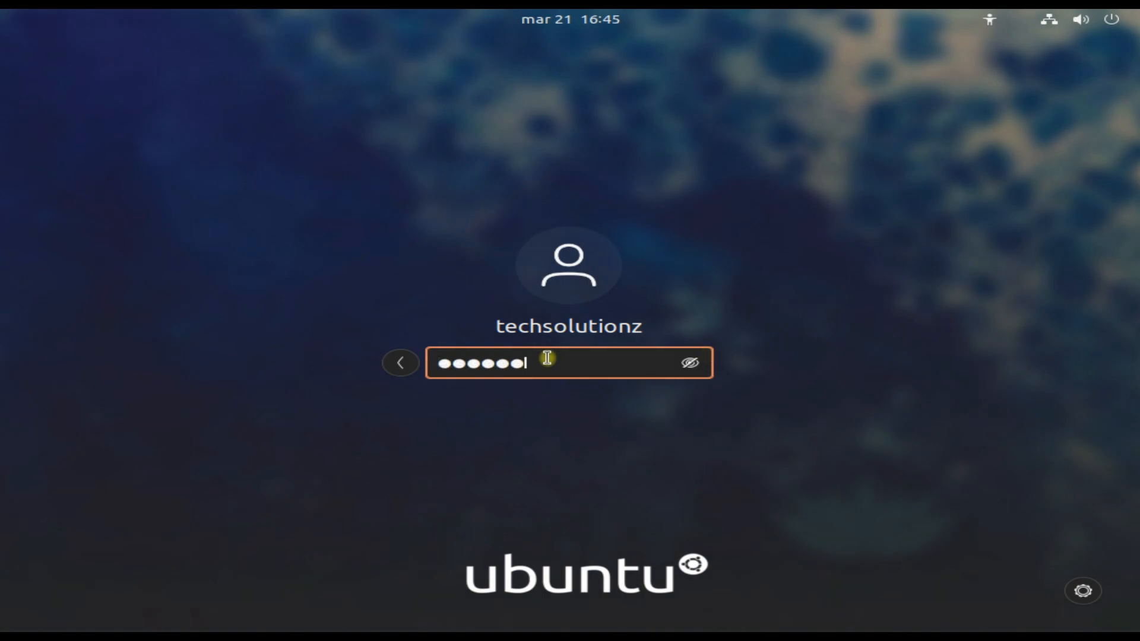
key(Return)
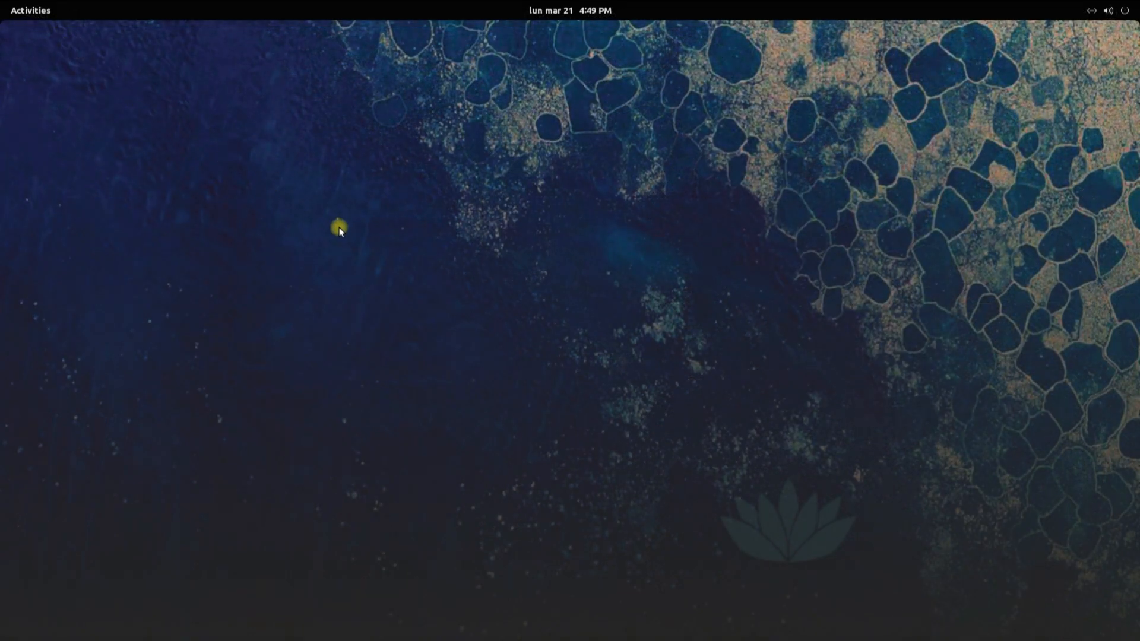
- Show the full application grid from Activities, listing Waydroid and Android apps
click(31, 11)
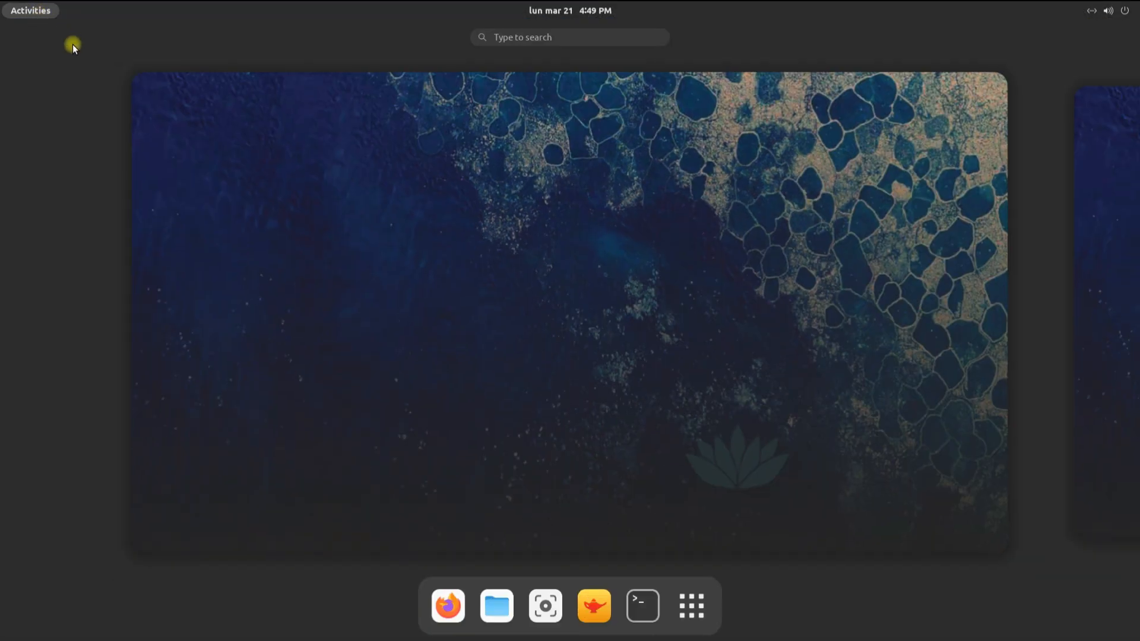
click(689, 606)
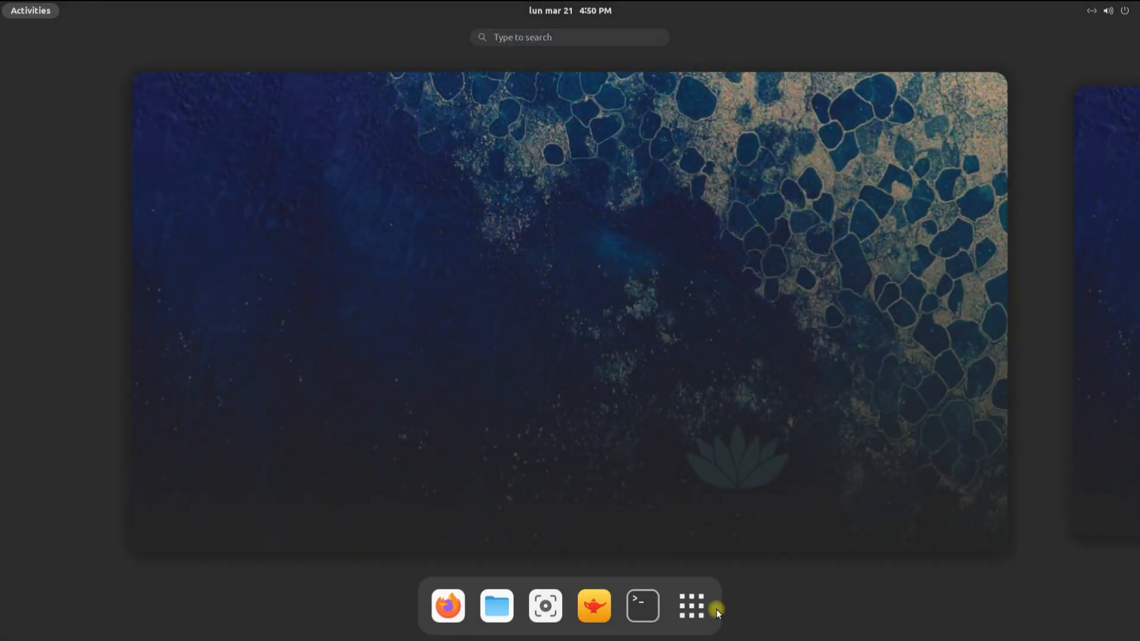
click(690, 606)
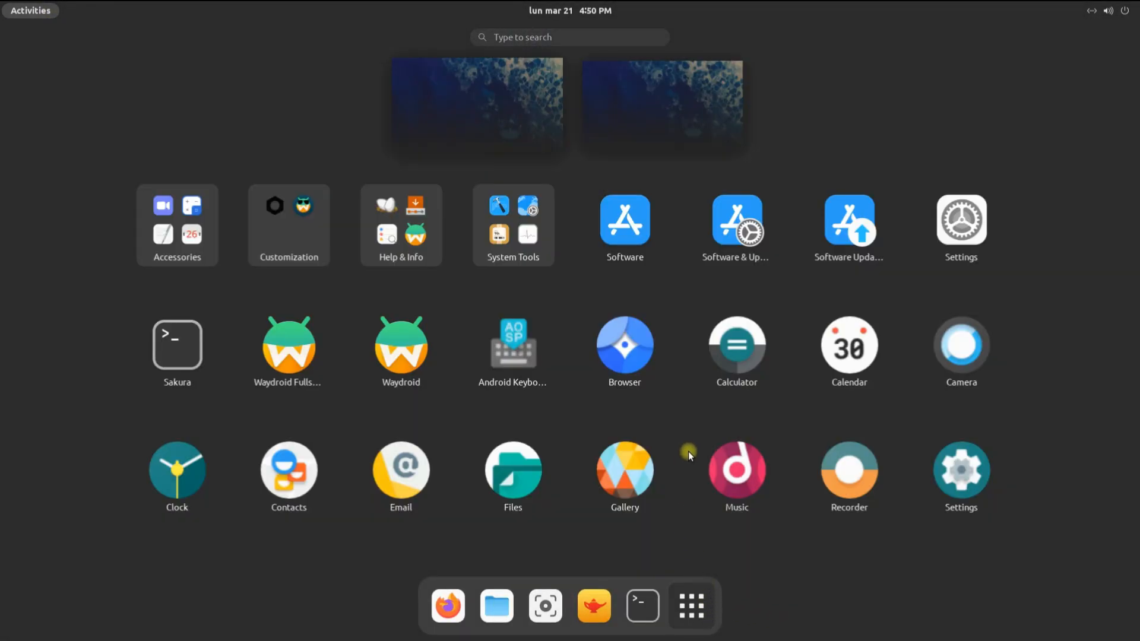